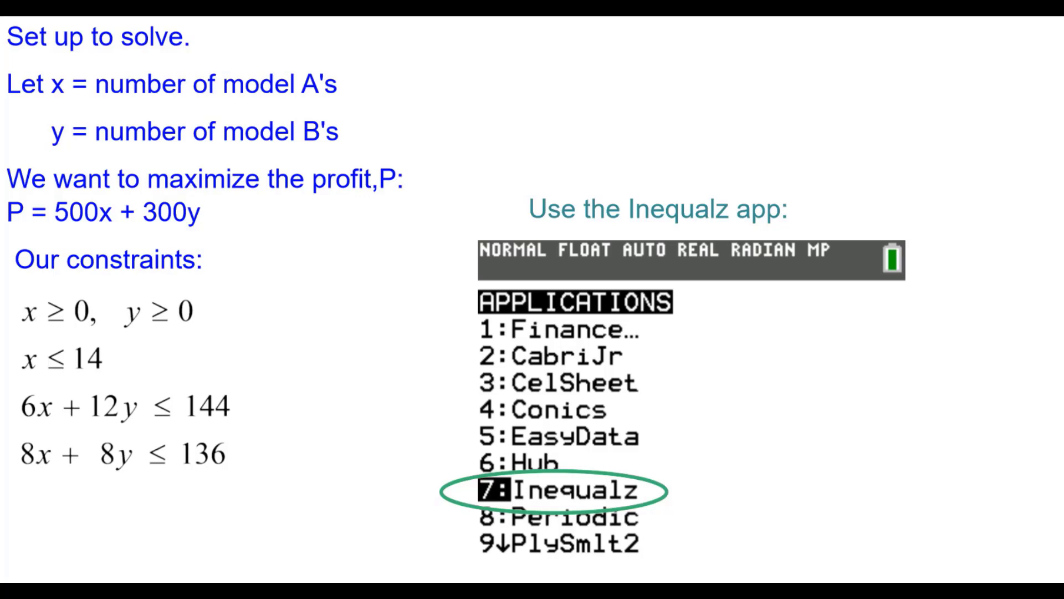
Step: Advance the slide to the constraints entered as inequalities in Inequalz
{"action": "left_click", "coordinate": [562, 491]}
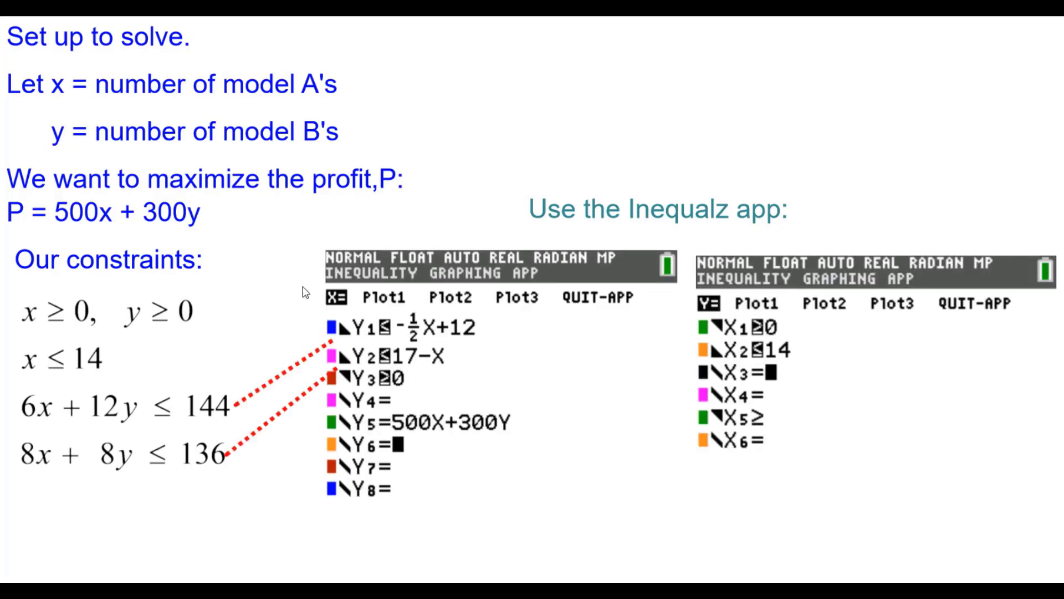
{"action": "mouse_move", "coordinate": [623, 392]}
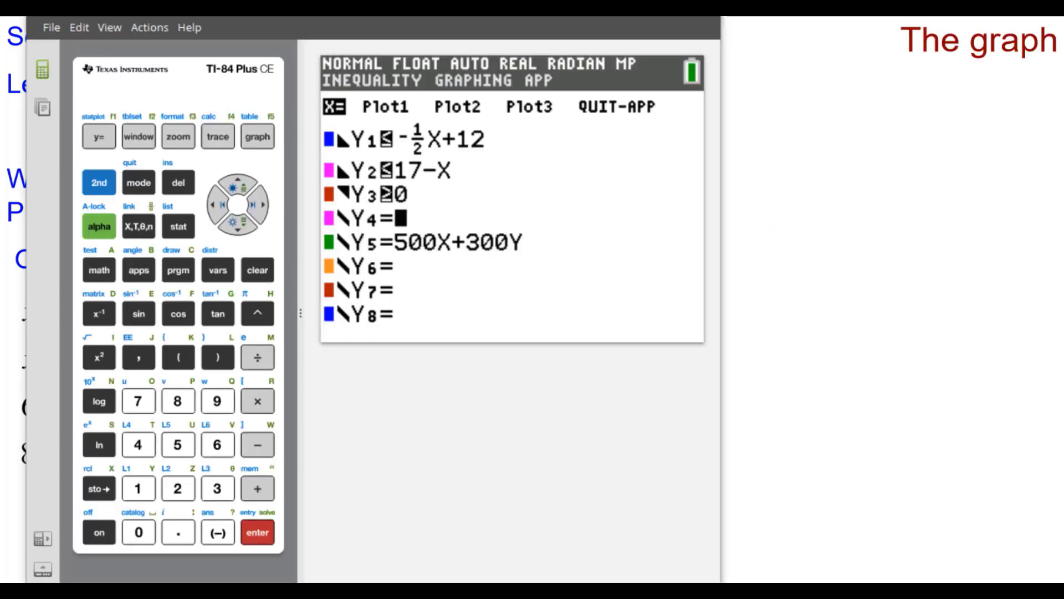
Step: Graph the entered constraint inequalities and bring up the inequality CALC menu
{"action": "left_click", "coordinate": [256, 137]}
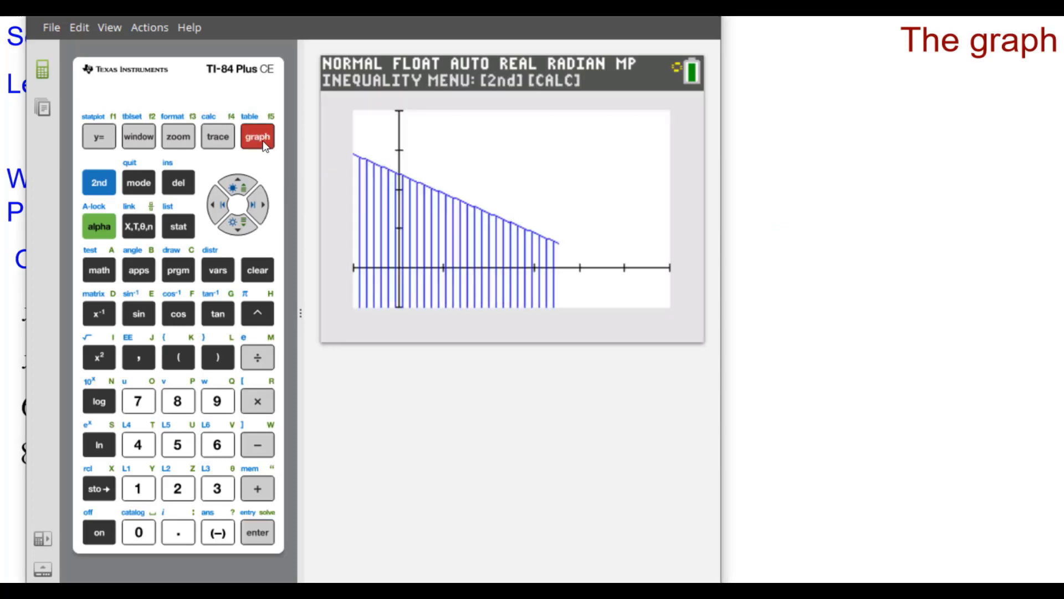
{"action": "left_click", "coordinate": [256, 138]}
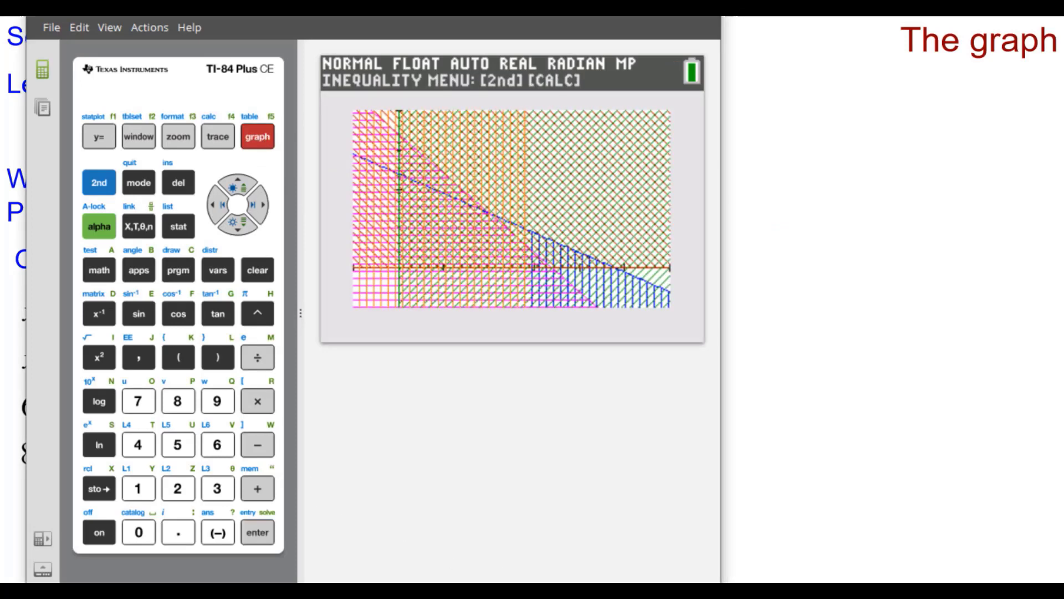
{"action": "mouse_move", "coordinate": [591, 415]}
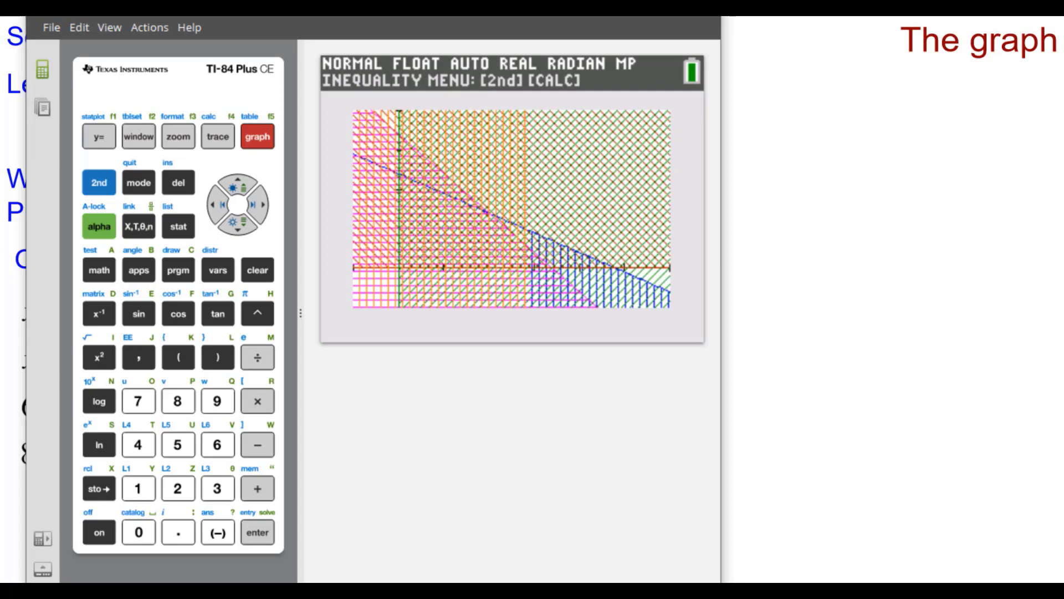
{"action": "left_click", "coordinate": [98, 182]}
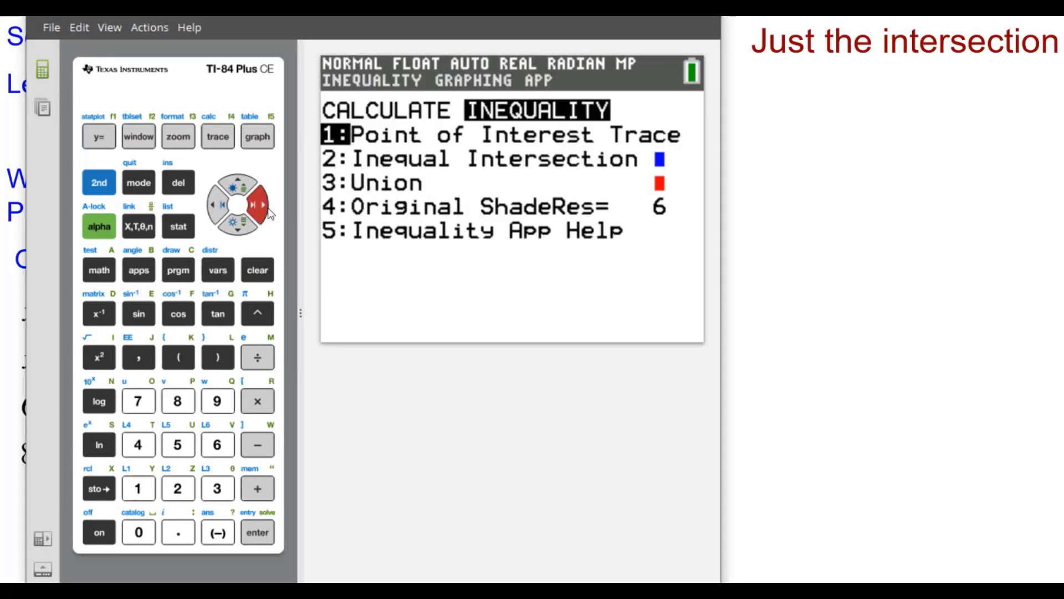
Step: Choose 2:Inequal Intersection so only the common shaded region remains
{"action": "left_click", "coordinate": [255, 217]}
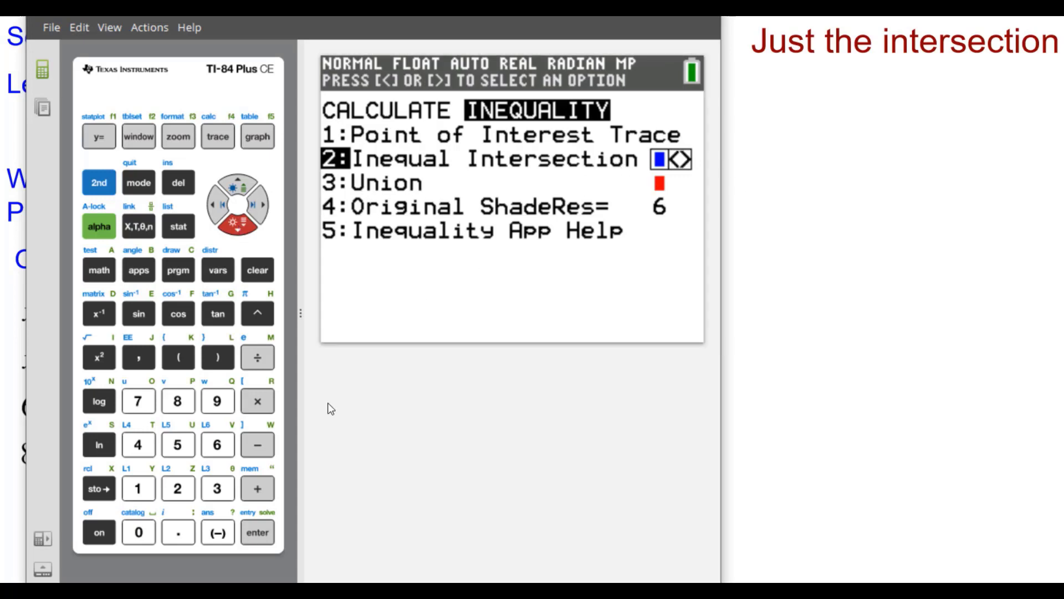
{"action": "left_click", "coordinate": [257, 531]}
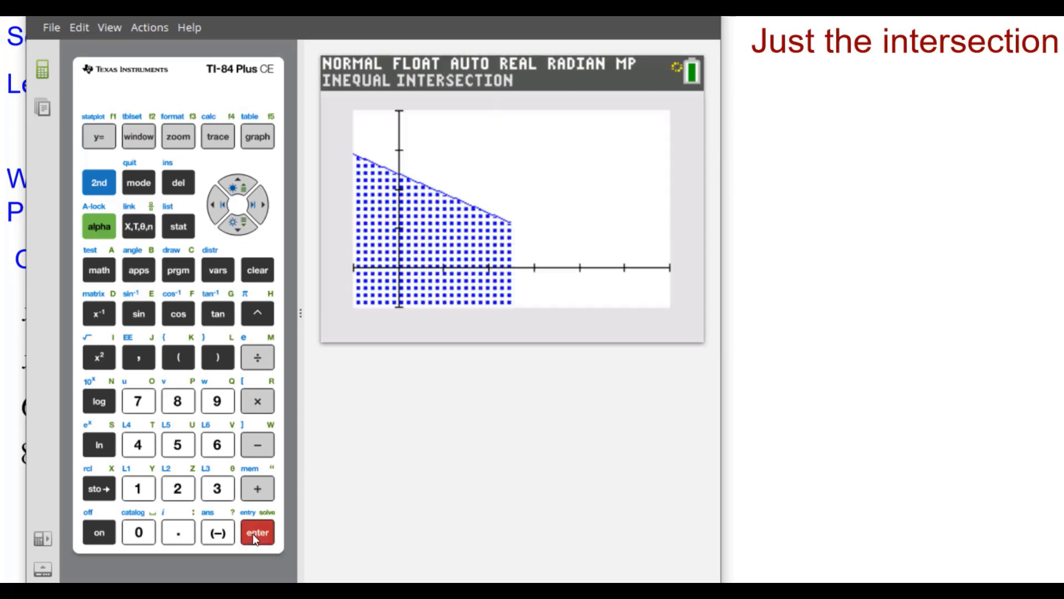
Step: Finish drawing the intersection graph with all constraint boundary lines shown
{"action": "left_click", "coordinate": [257, 531]}
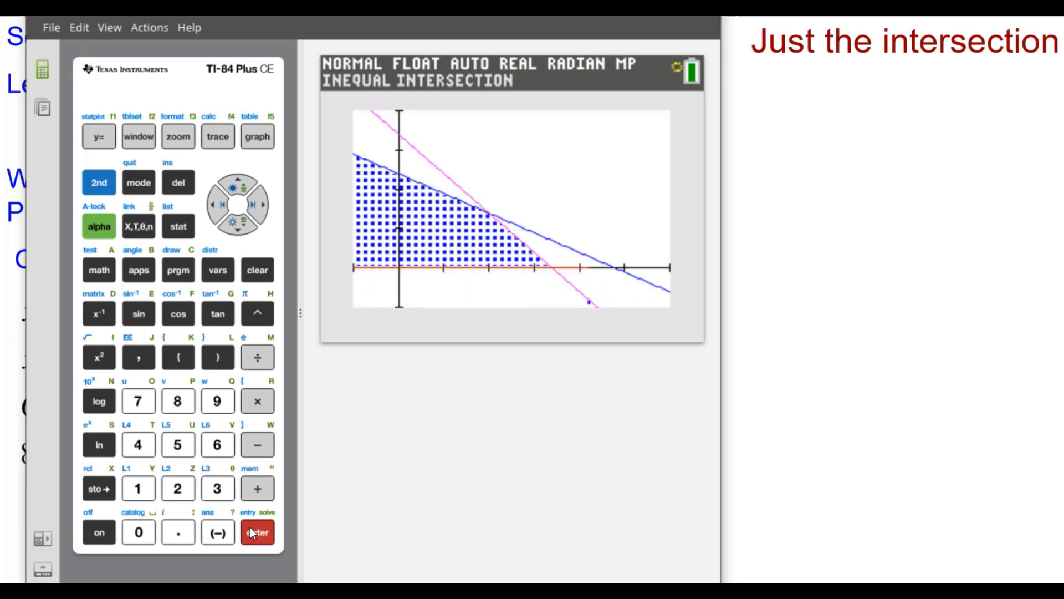
{"action": "left_click", "coordinate": [257, 531]}
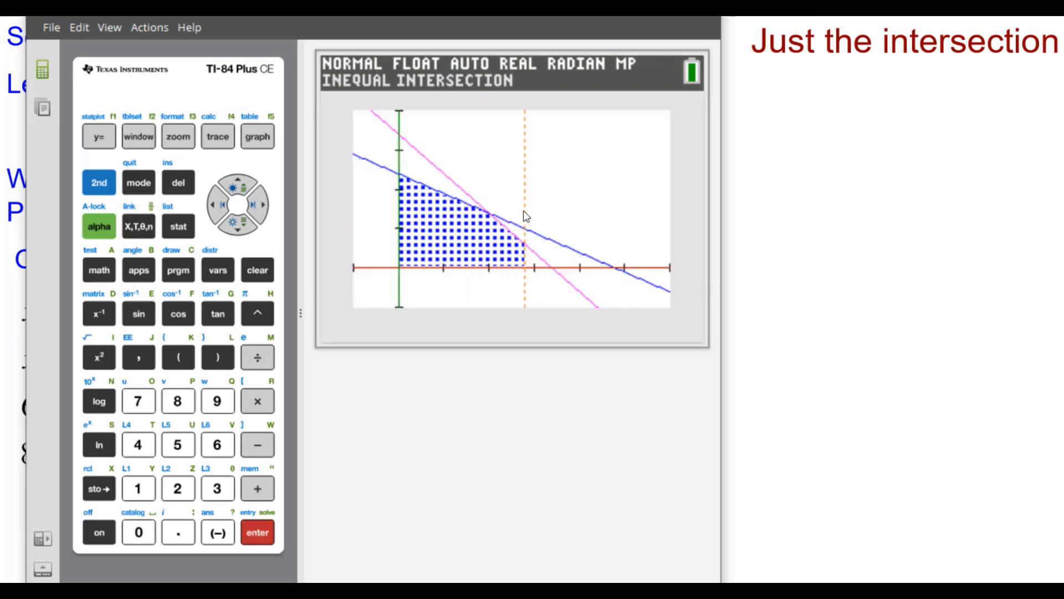
{"action": "mouse_move", "coordinate": [475, 321]}
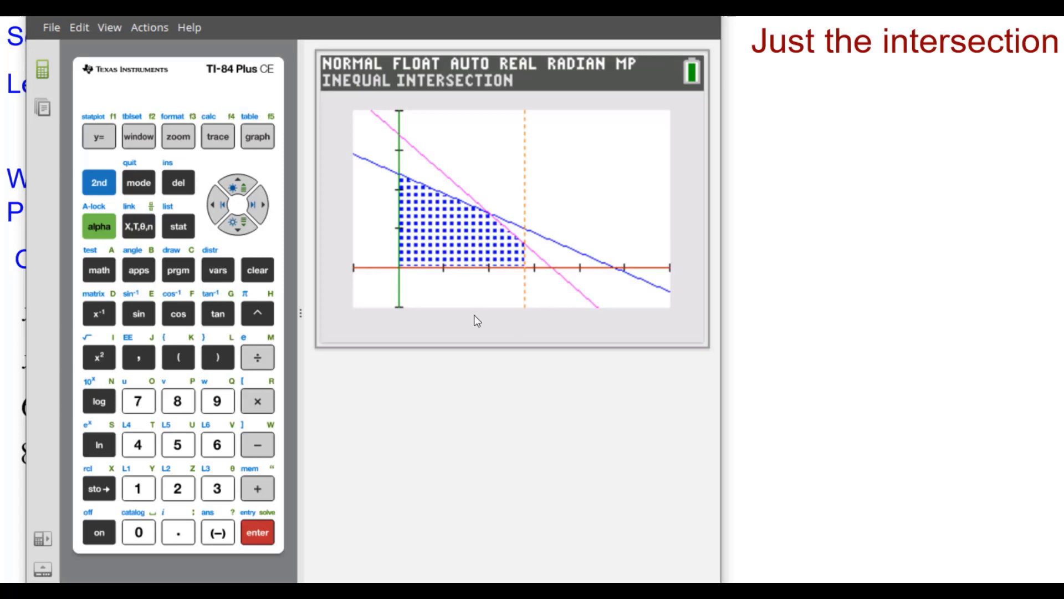